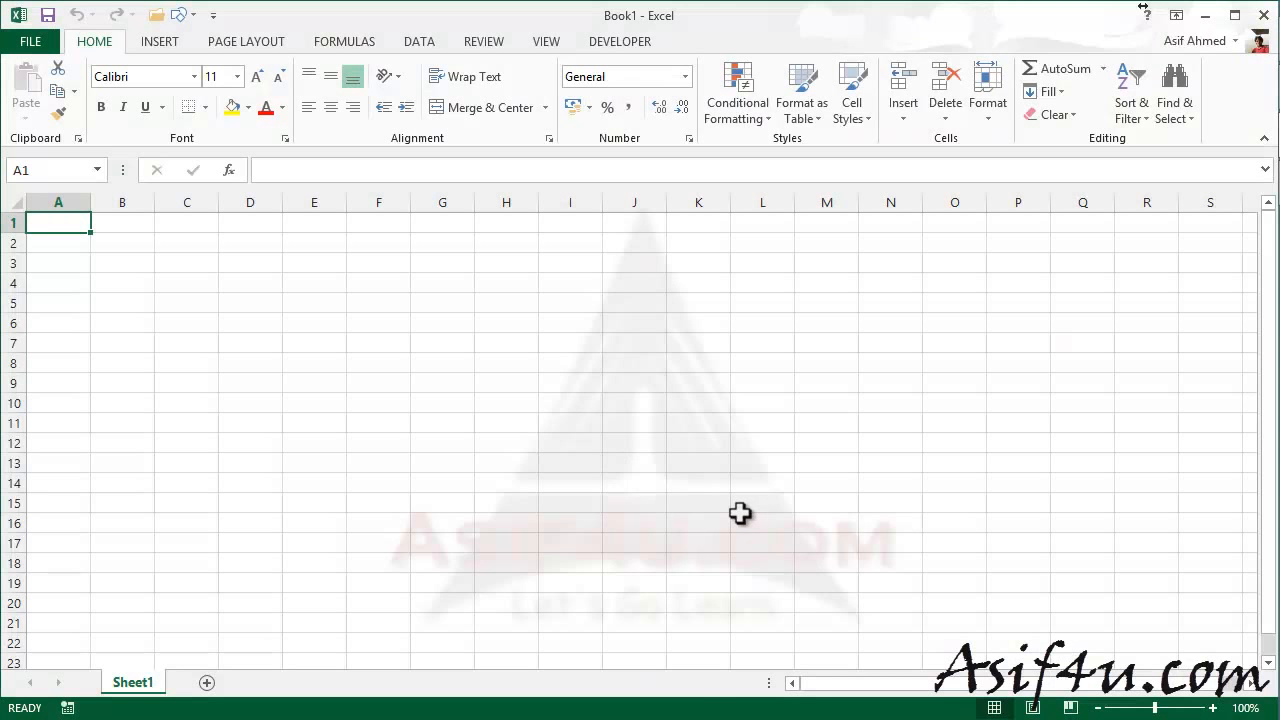
mouse_move(346, 344)
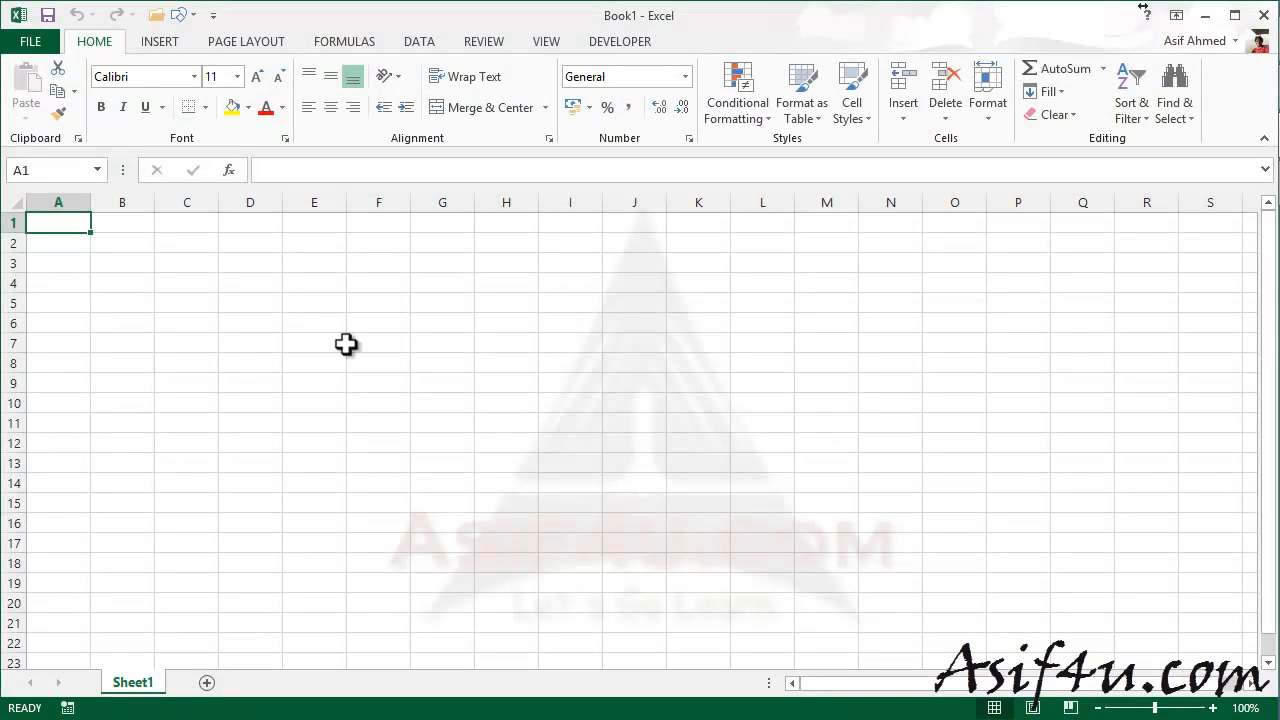
mouse_move(356, 352)
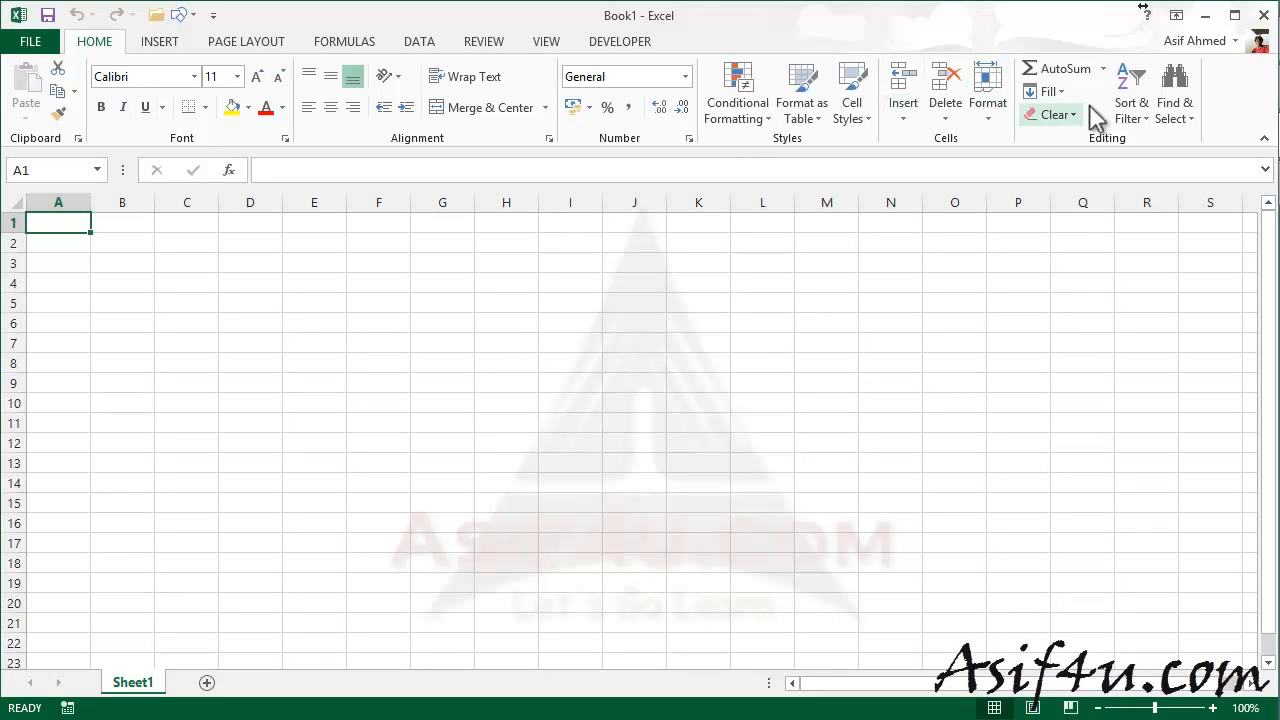
mouse_move(160, 40)
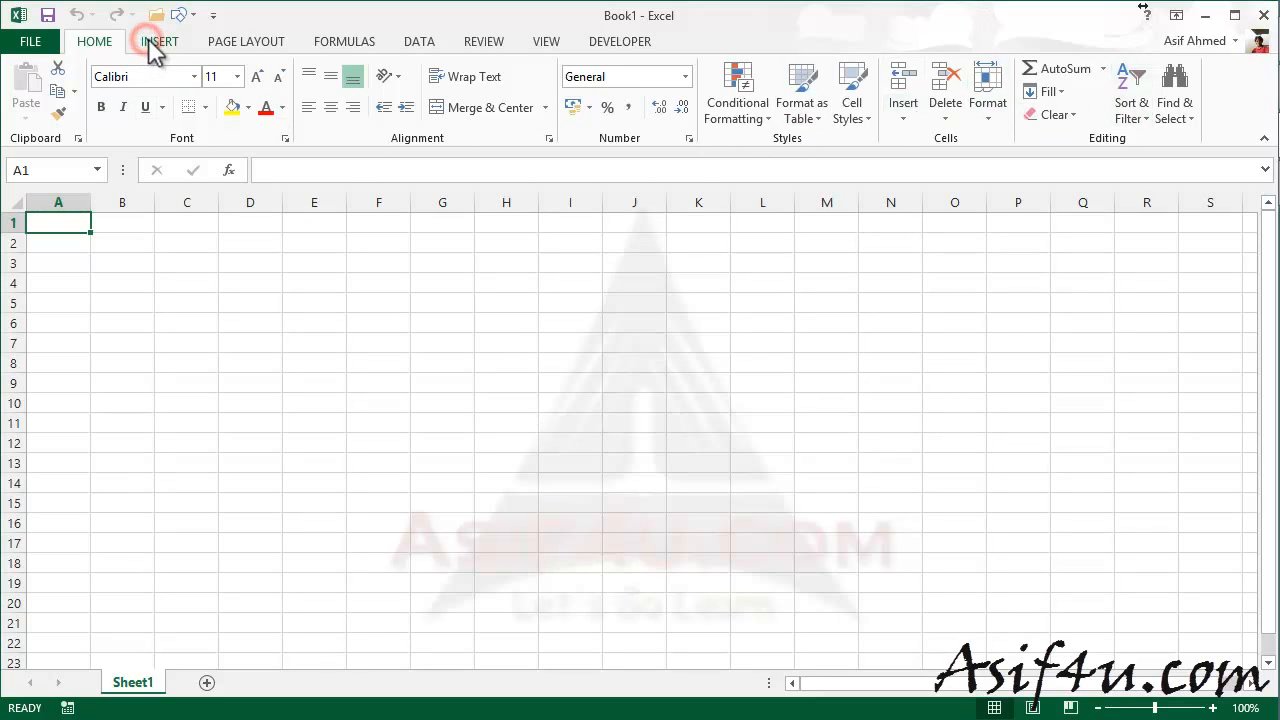
- Show the Insert ribbon with its Tables, Illustrations, Charts, Sparklines, Filters, Links and Text groups
left_click(160, 40)
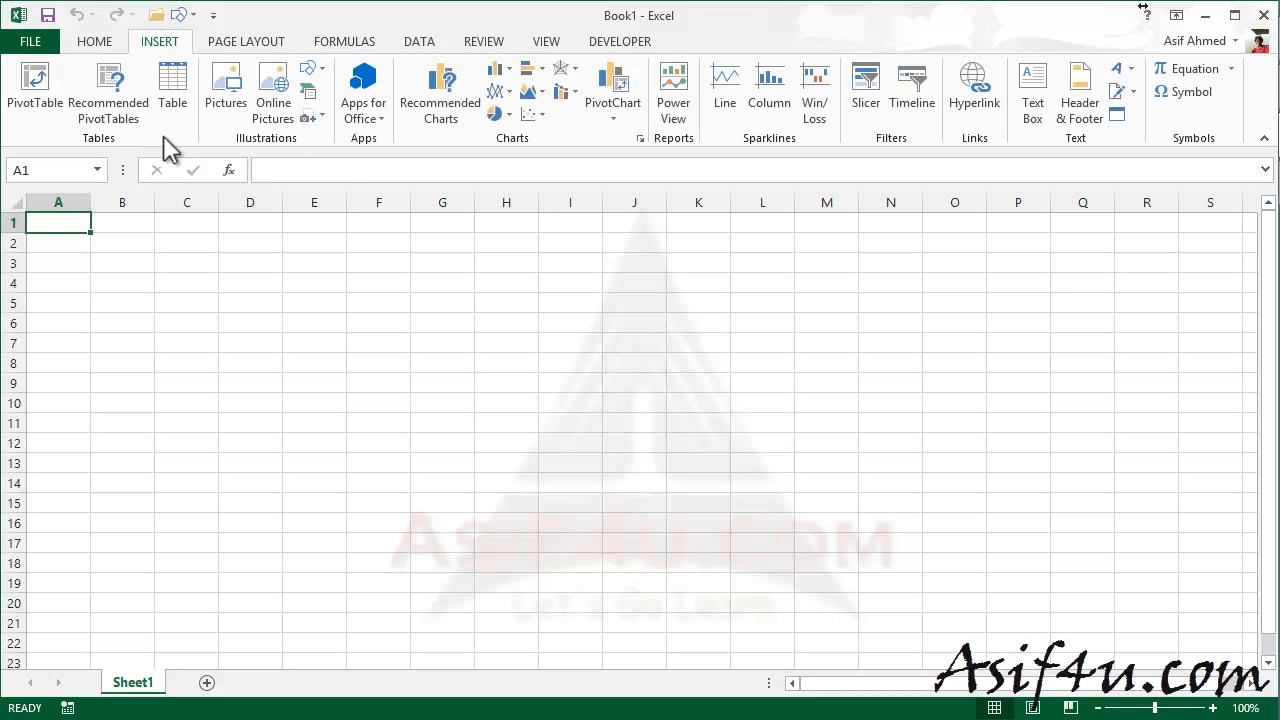
mouse_move(108, 90)
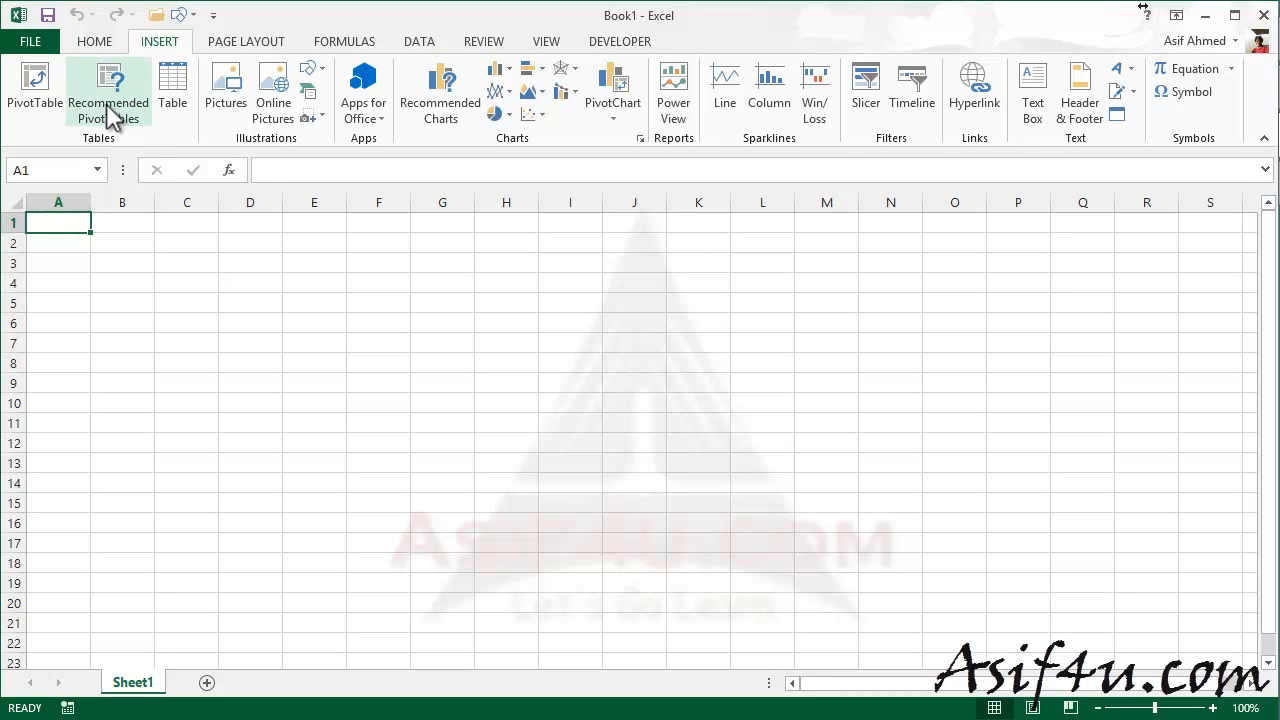
mouse_move(36, 90)
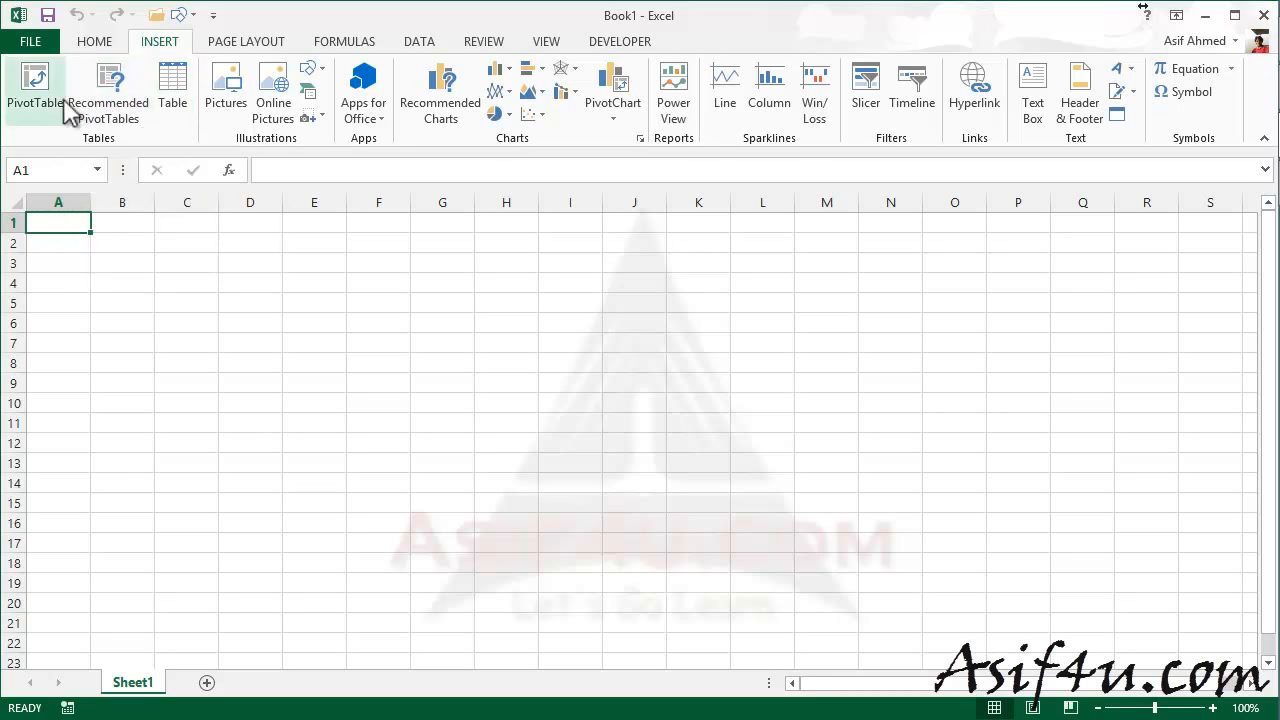
mouse_move(444, 140)
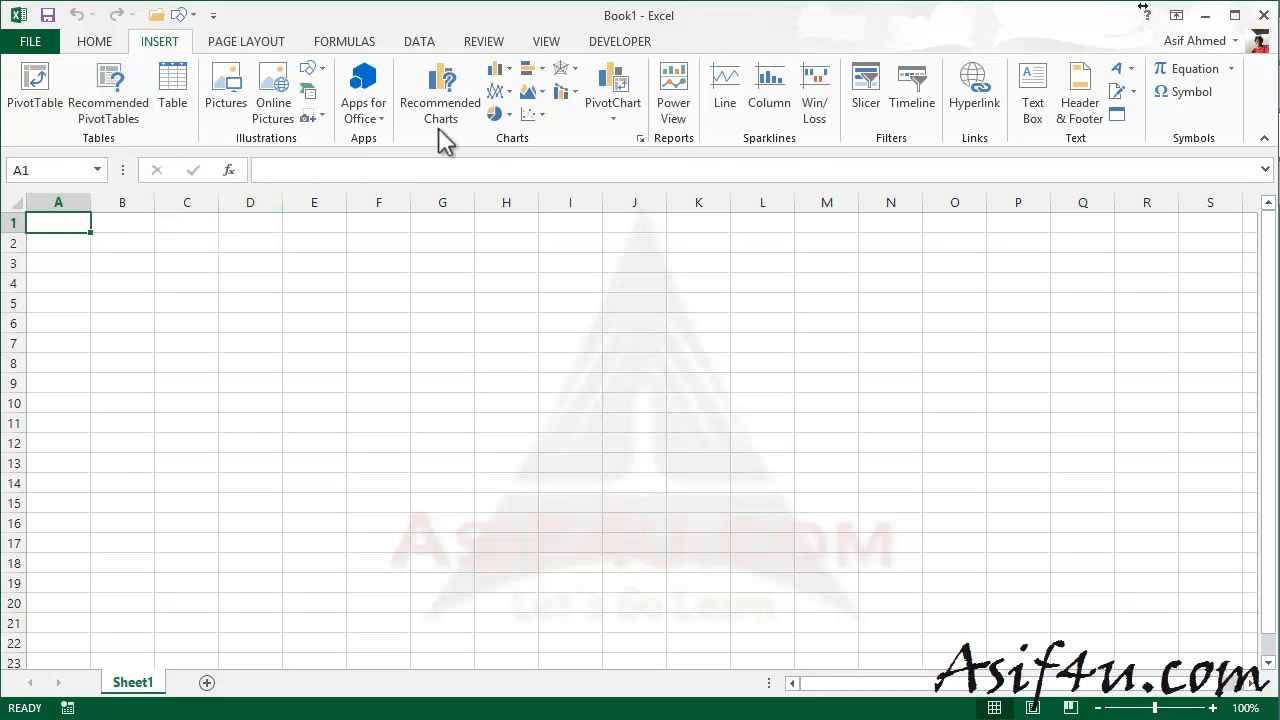
mouse_move(866, 90)
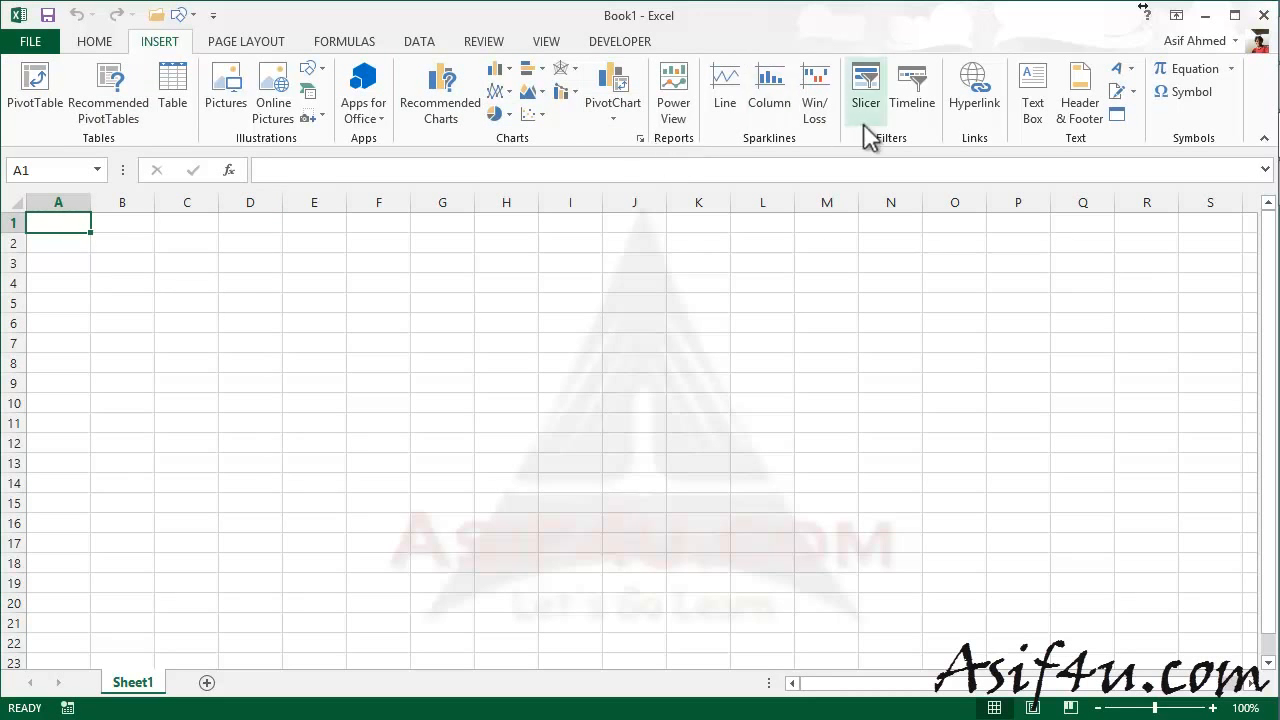
mouse_move(1080, 90)
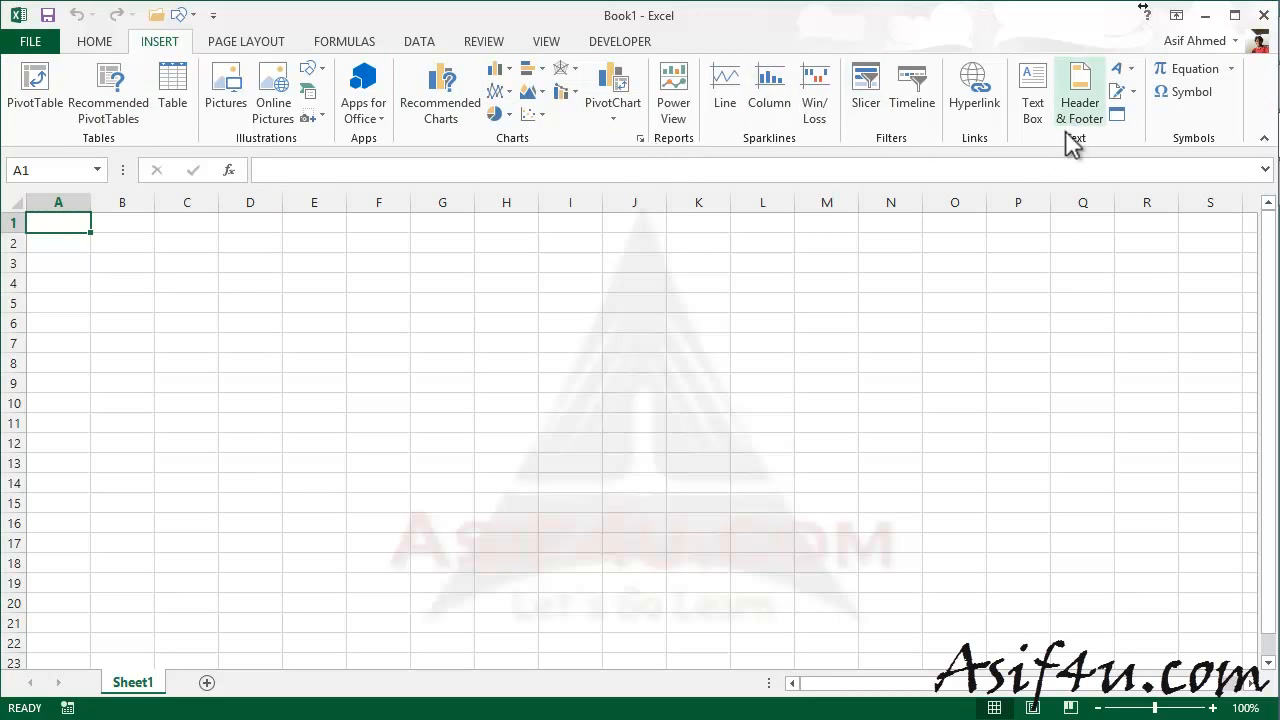
mouse_move(1080, 136)
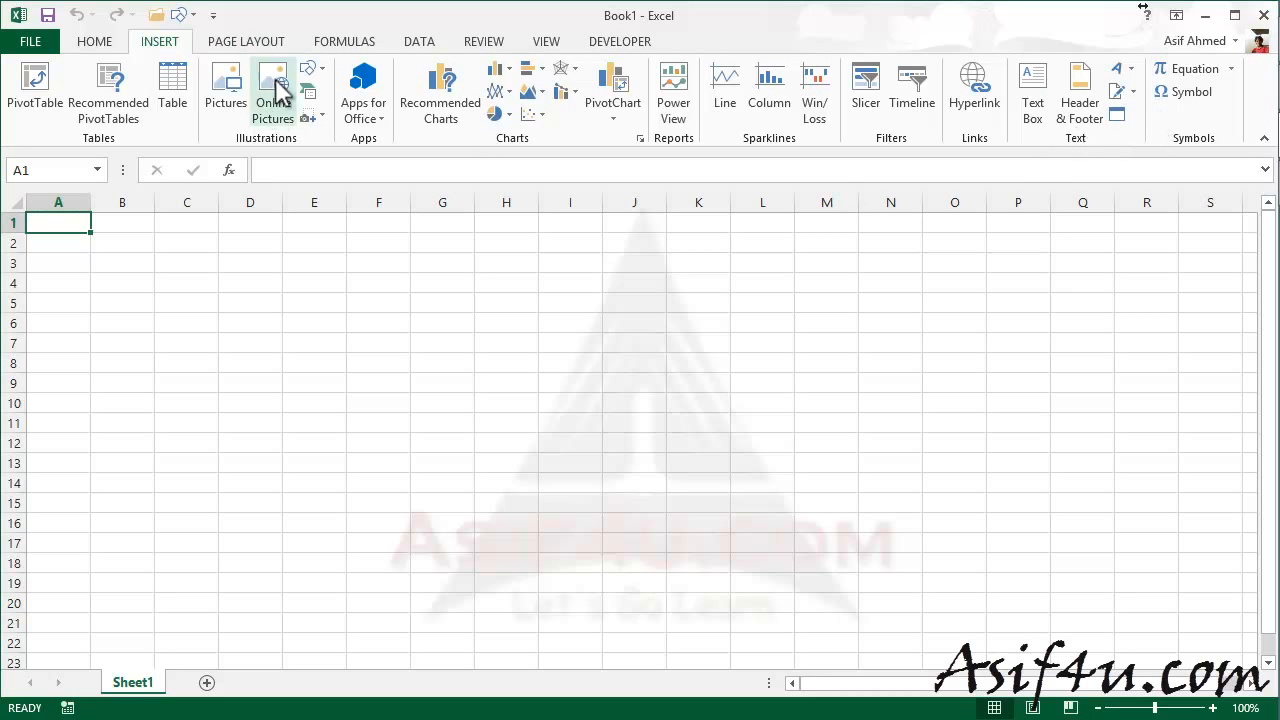
- Show the Page Layout ribbon with Themes, Page Setup, Scale to Fit and Sheet Options
left_click(244, 40)
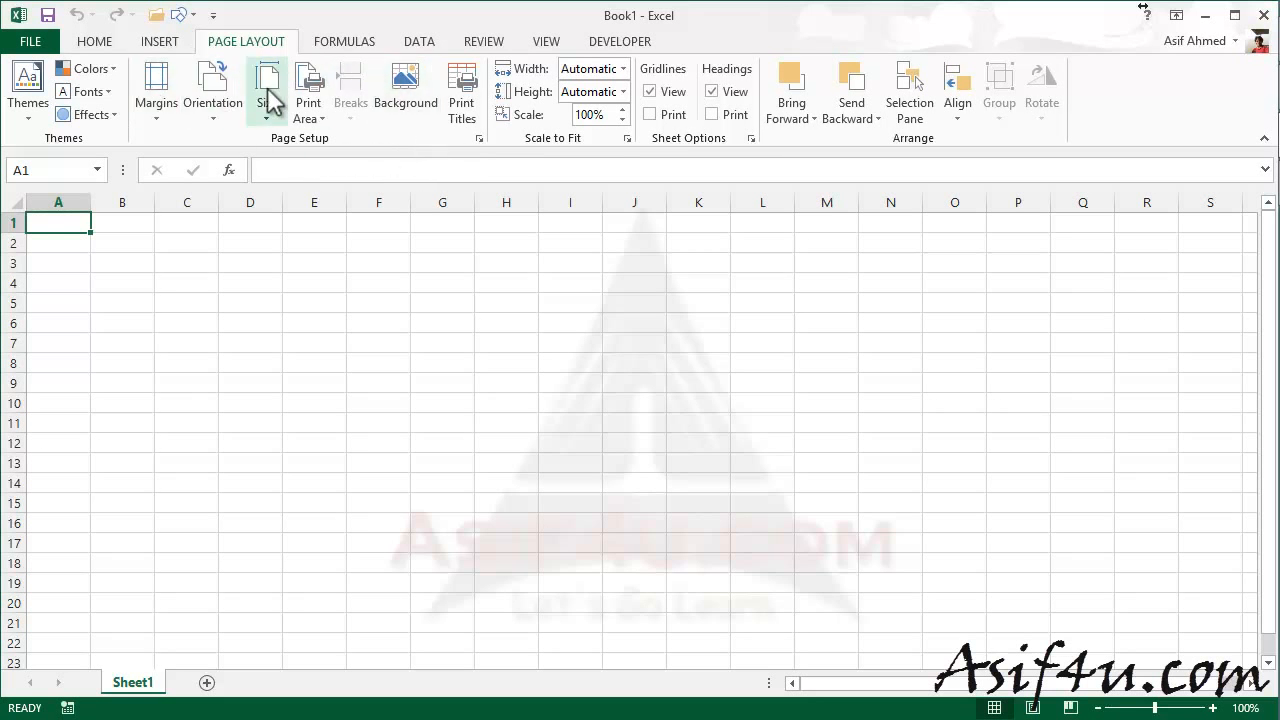
mouse_move(268, 88)
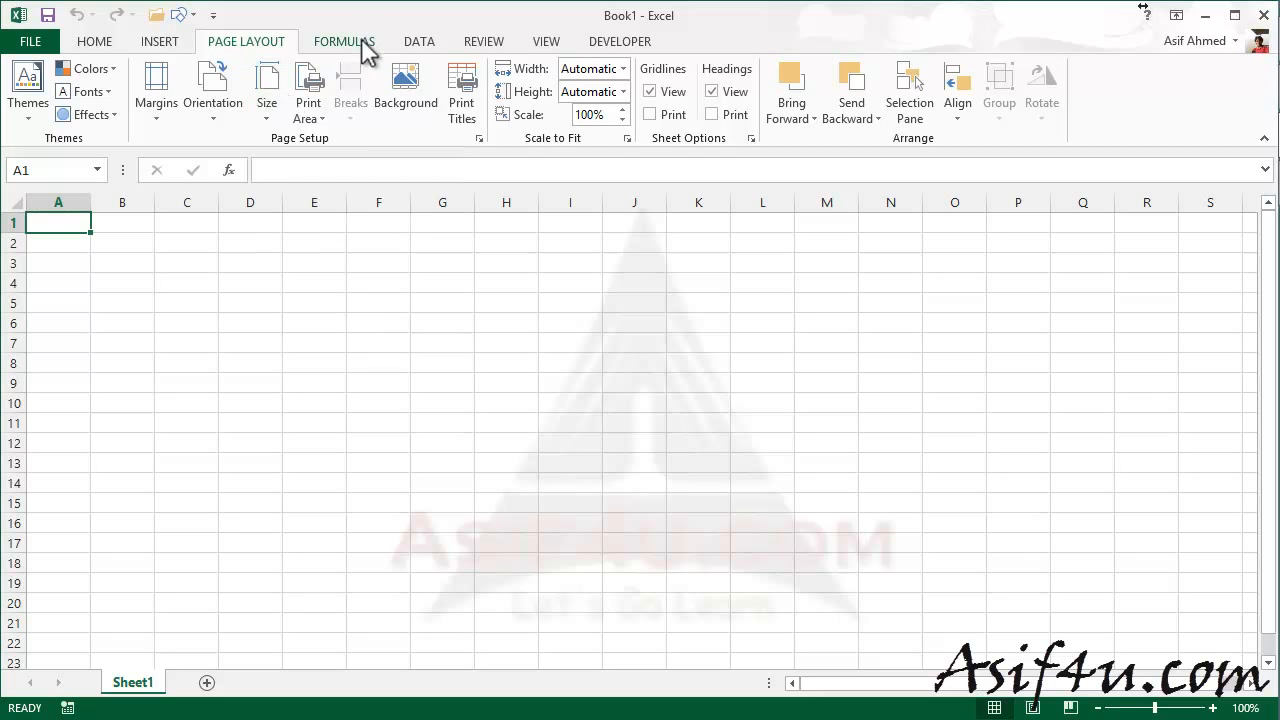
- Show the Formulas ribbon with the Function Library, Defined Names and Formula Auditing groups
left_click(344, 40)
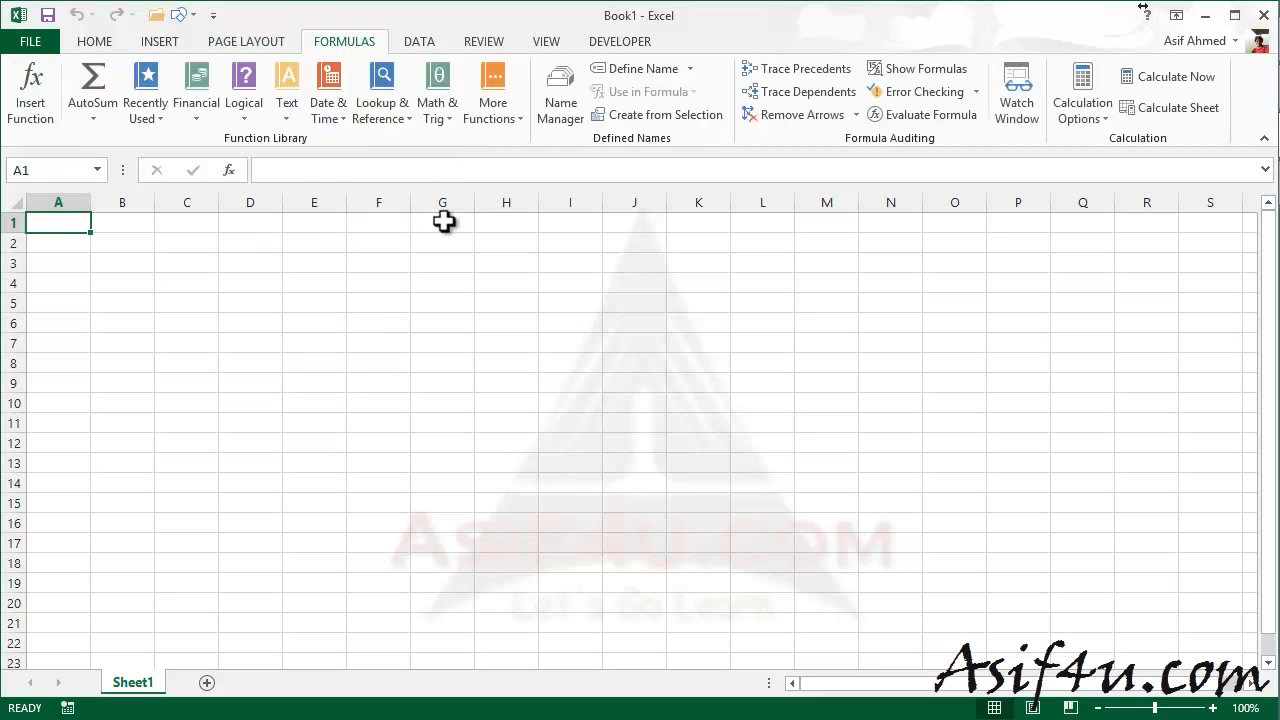
mouse_move(918, 68)
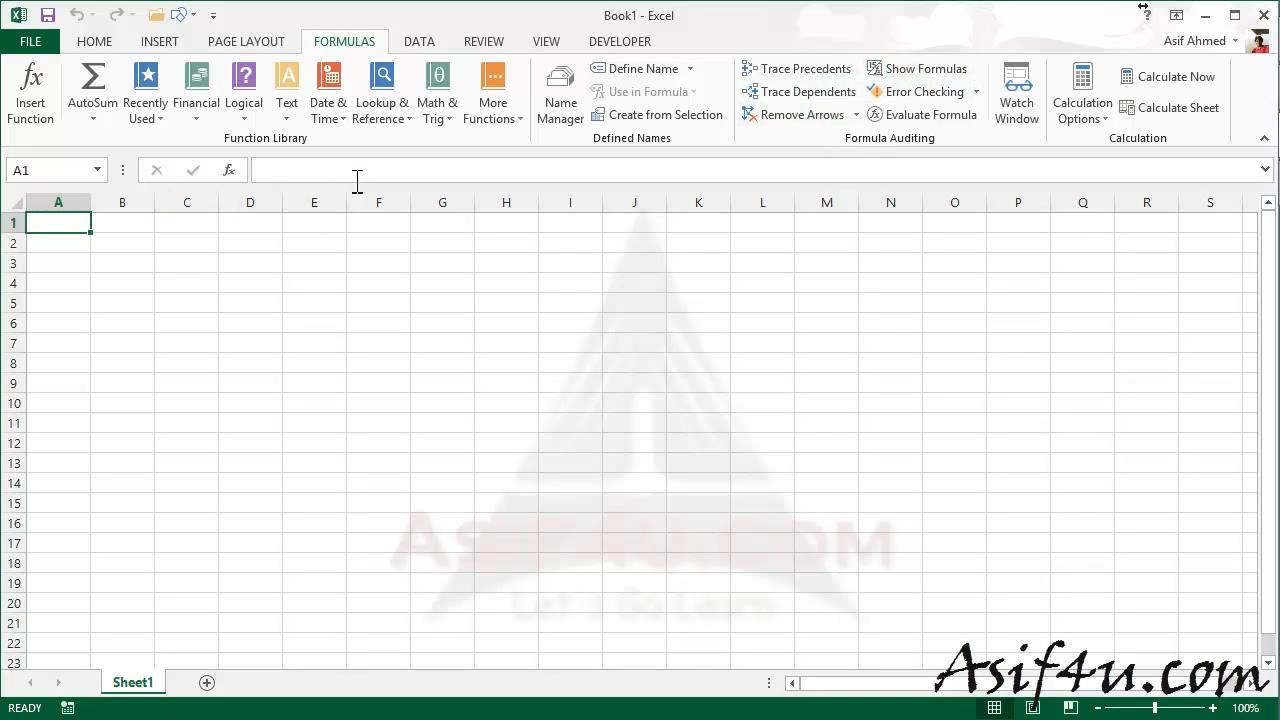
mouse_move(278, 168)
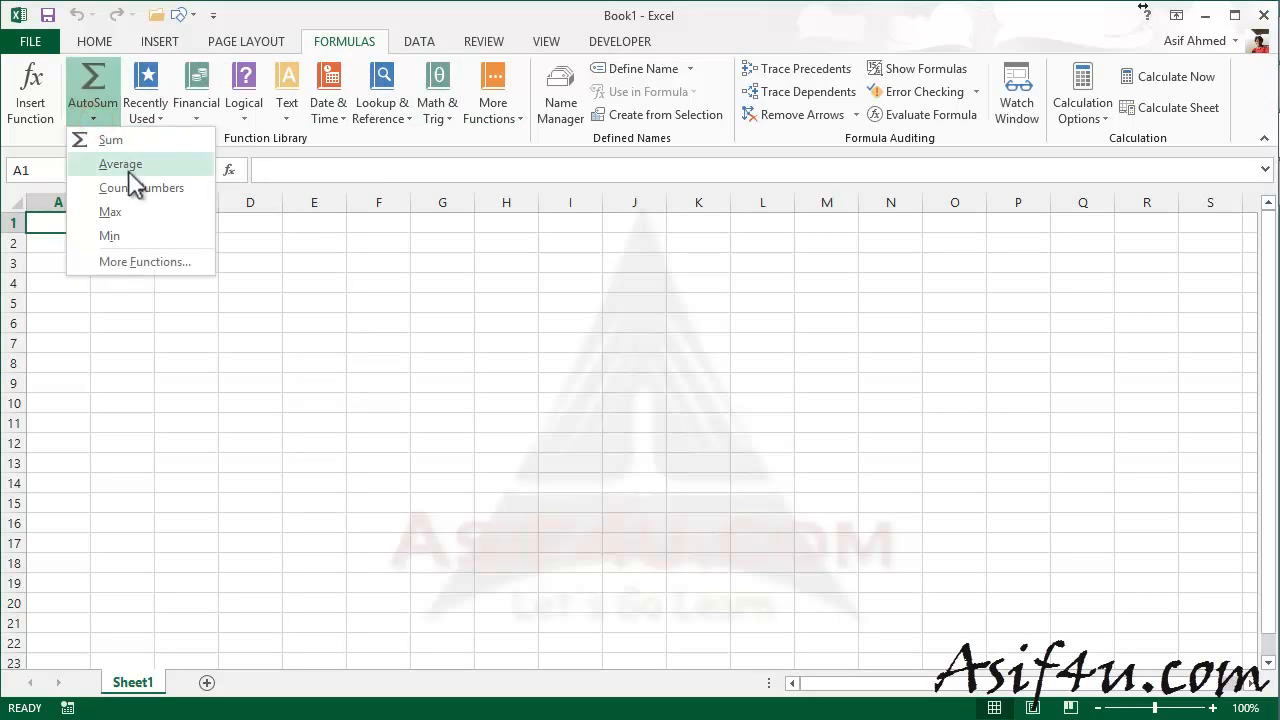
mouse_move(324, 176)
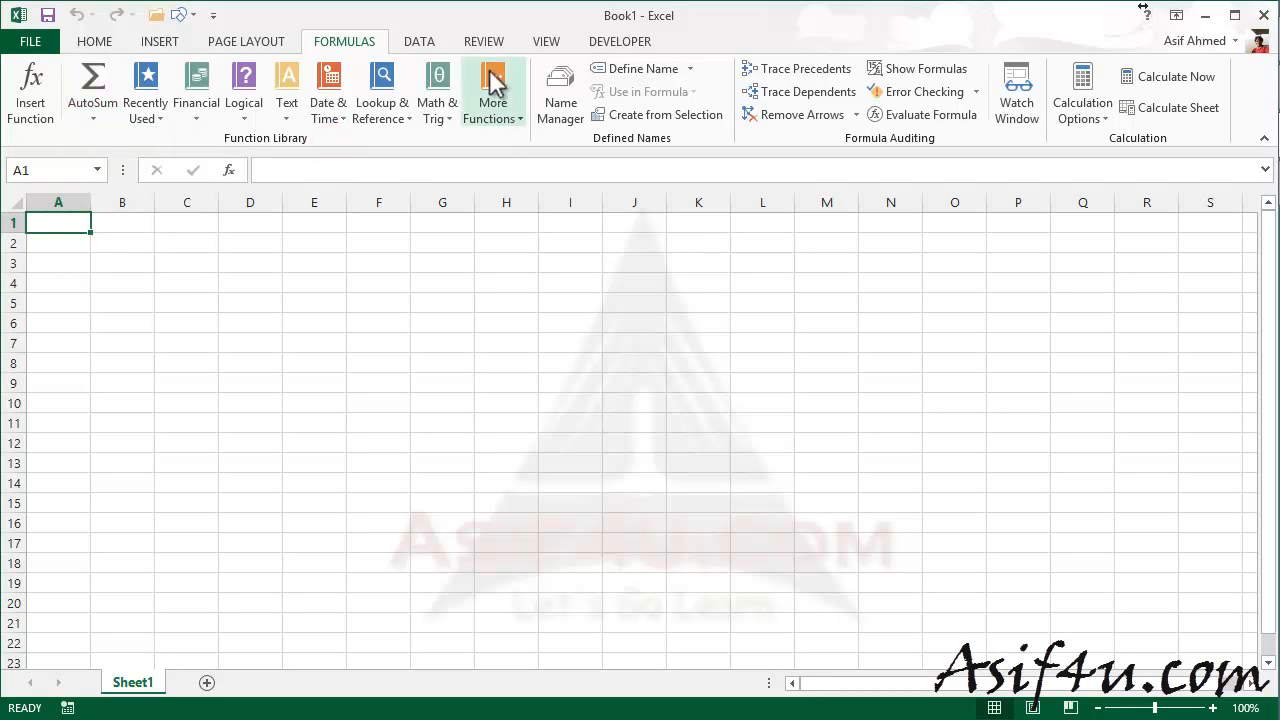
mouse_move(276, 68)
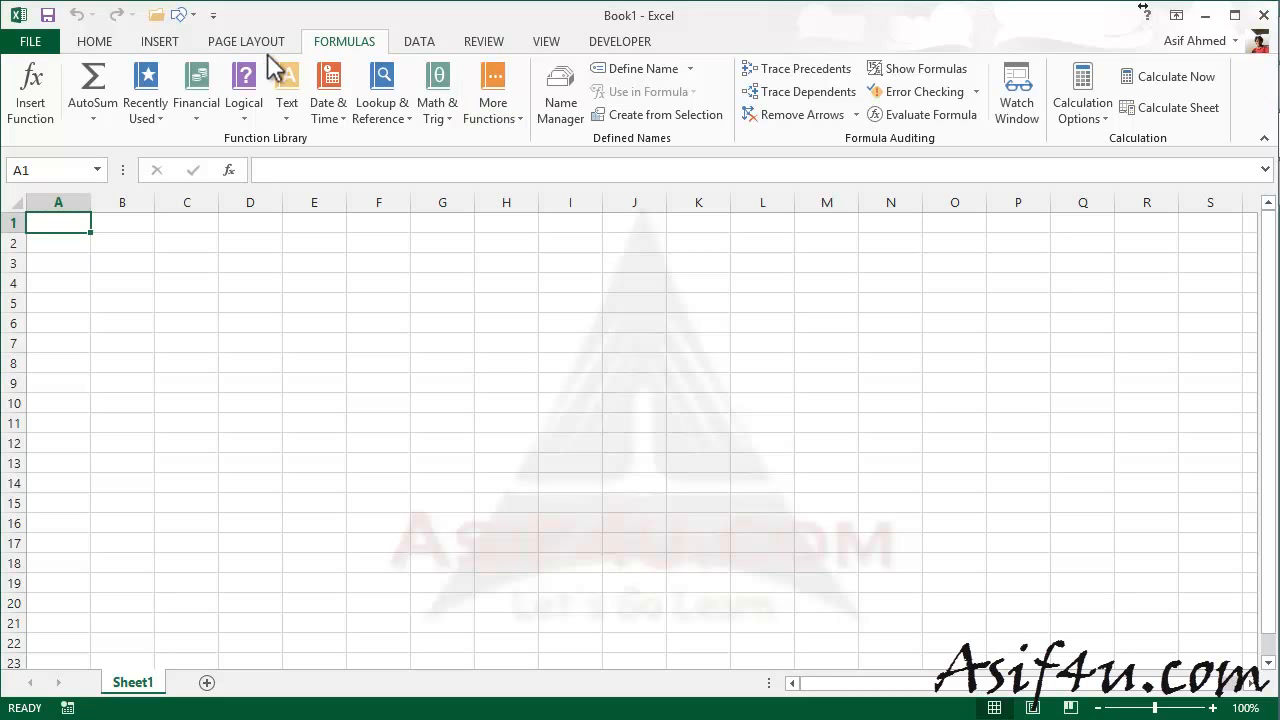
mouse_move(304, 162)
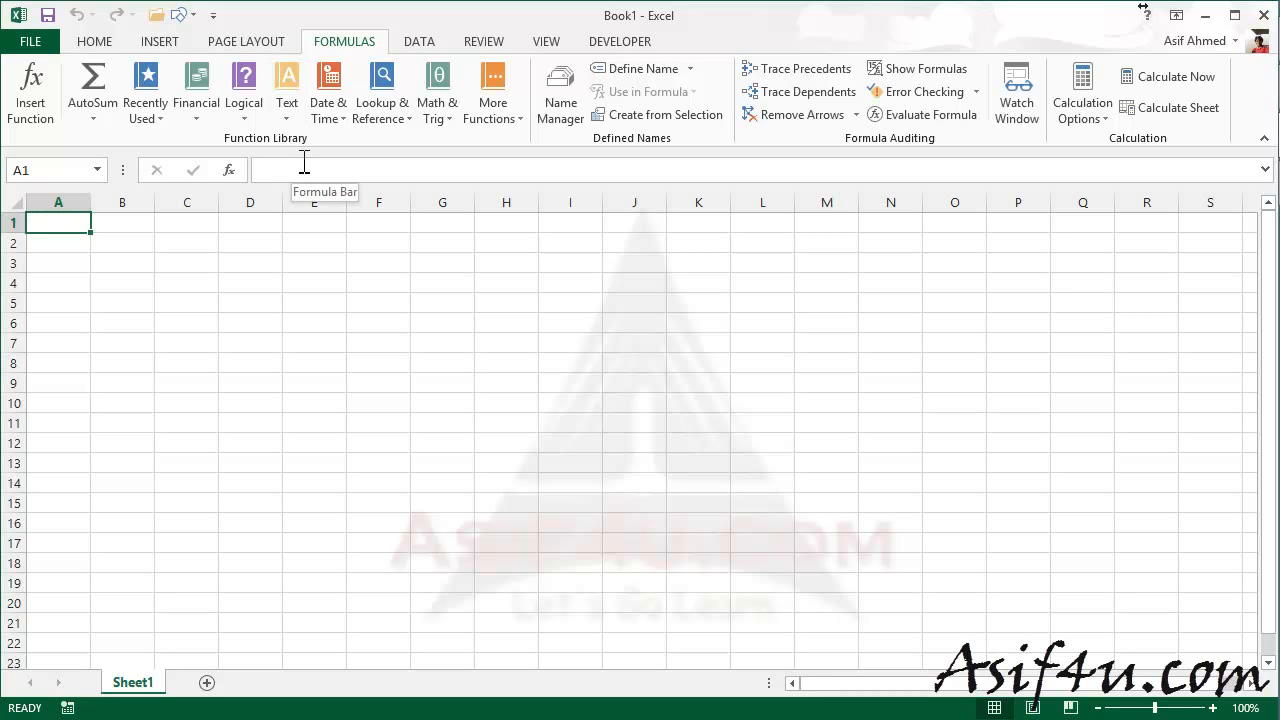
mouse_move(496, 148)
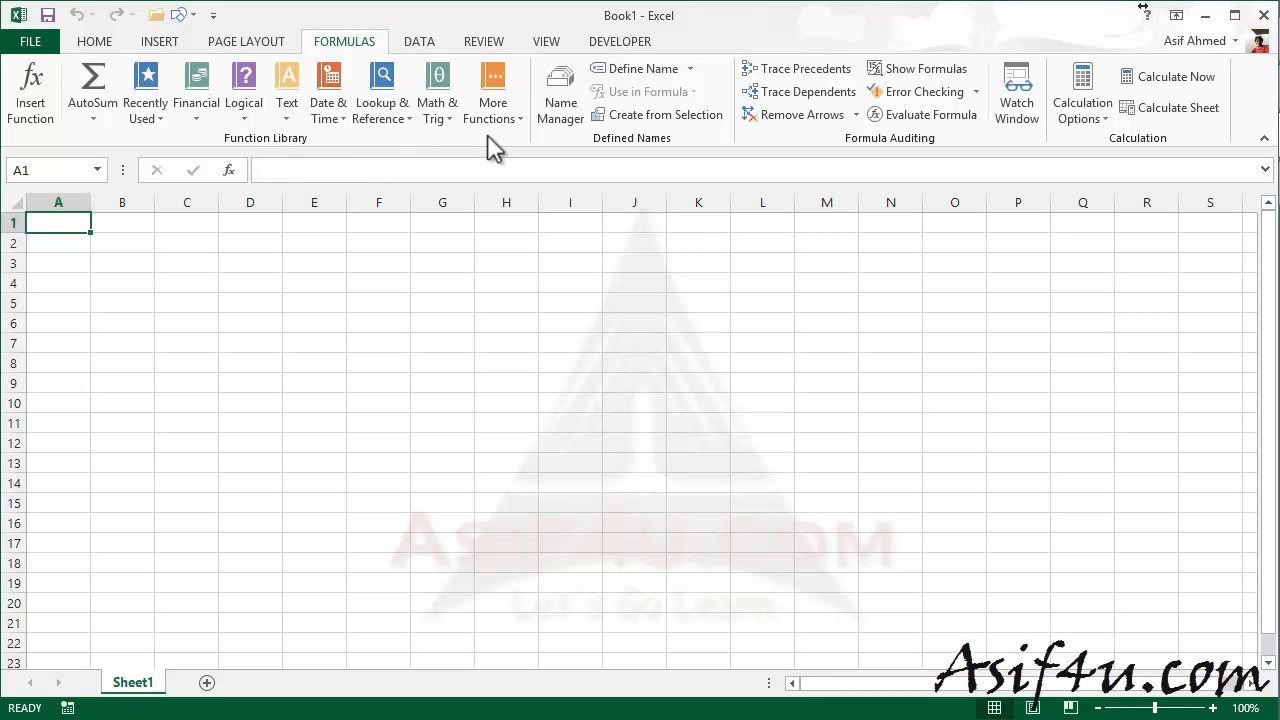
mouse_move(196, 90)
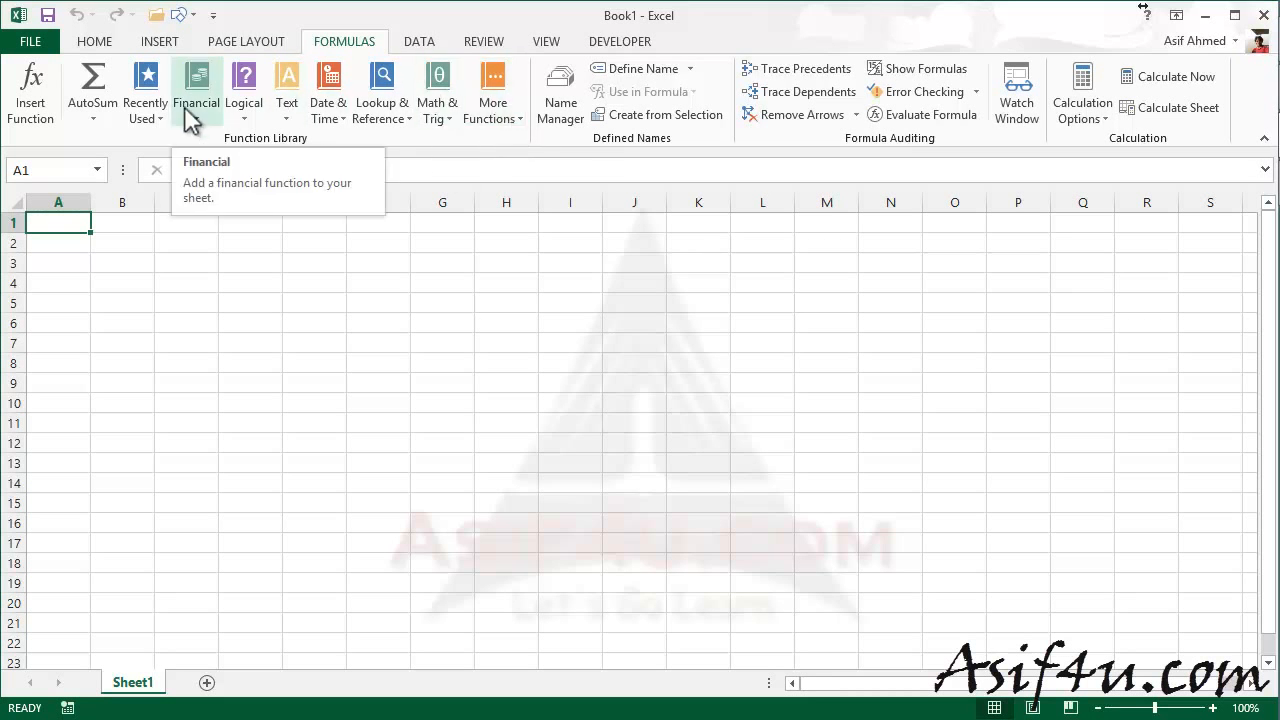
mouse_move(270, 190)
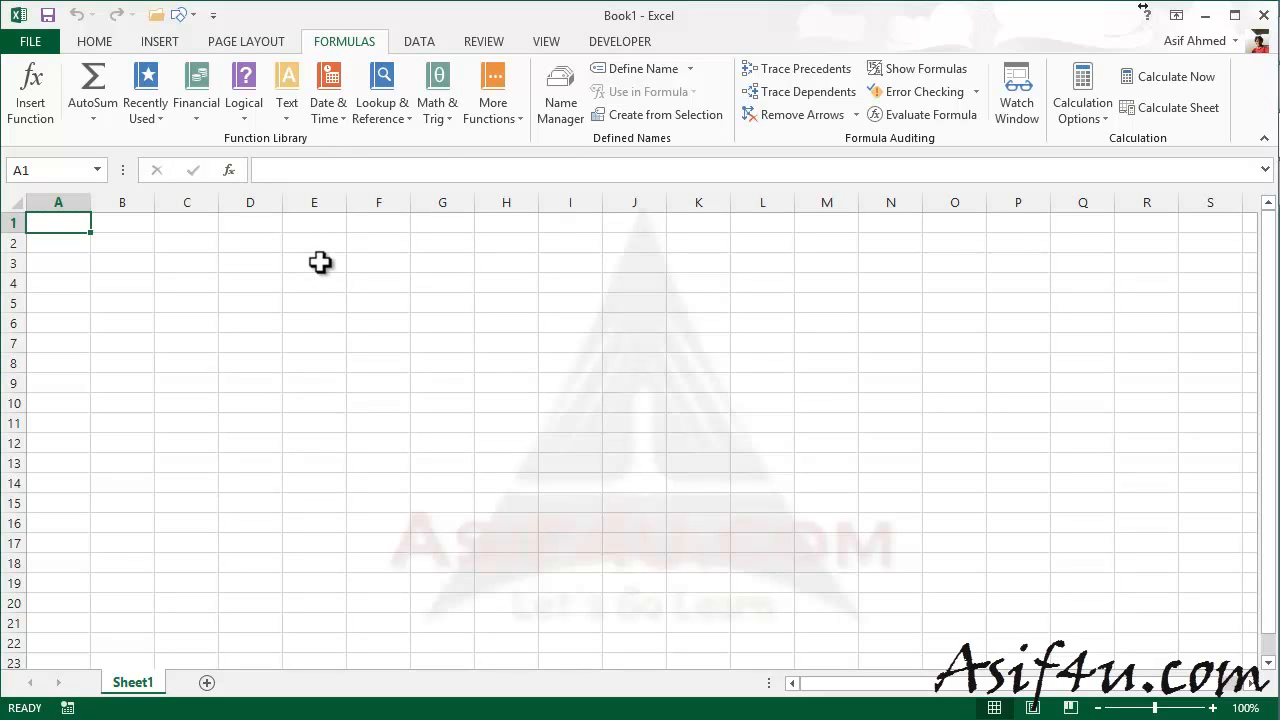
mouse_move(420, 56)
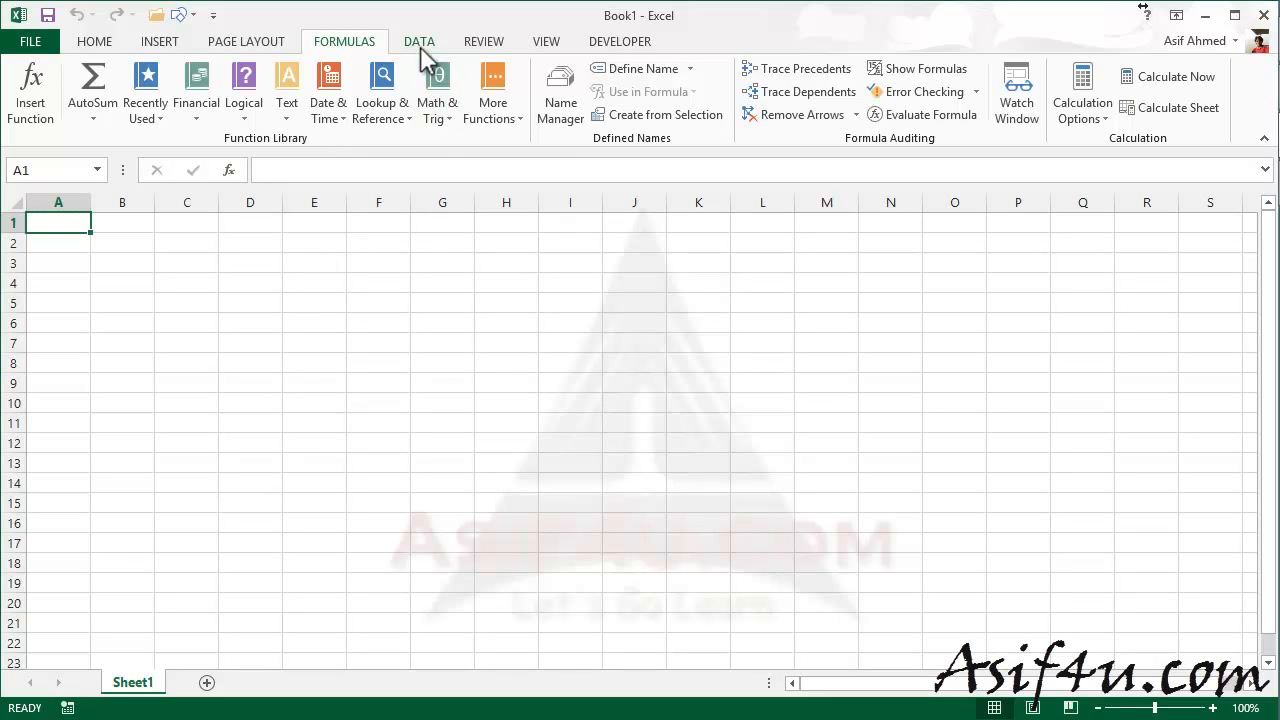
- Show the Data ribbon and list the What-If Analysis tools: Scenario Manager, Goal Seek, Data Table
left_click(420, 40)
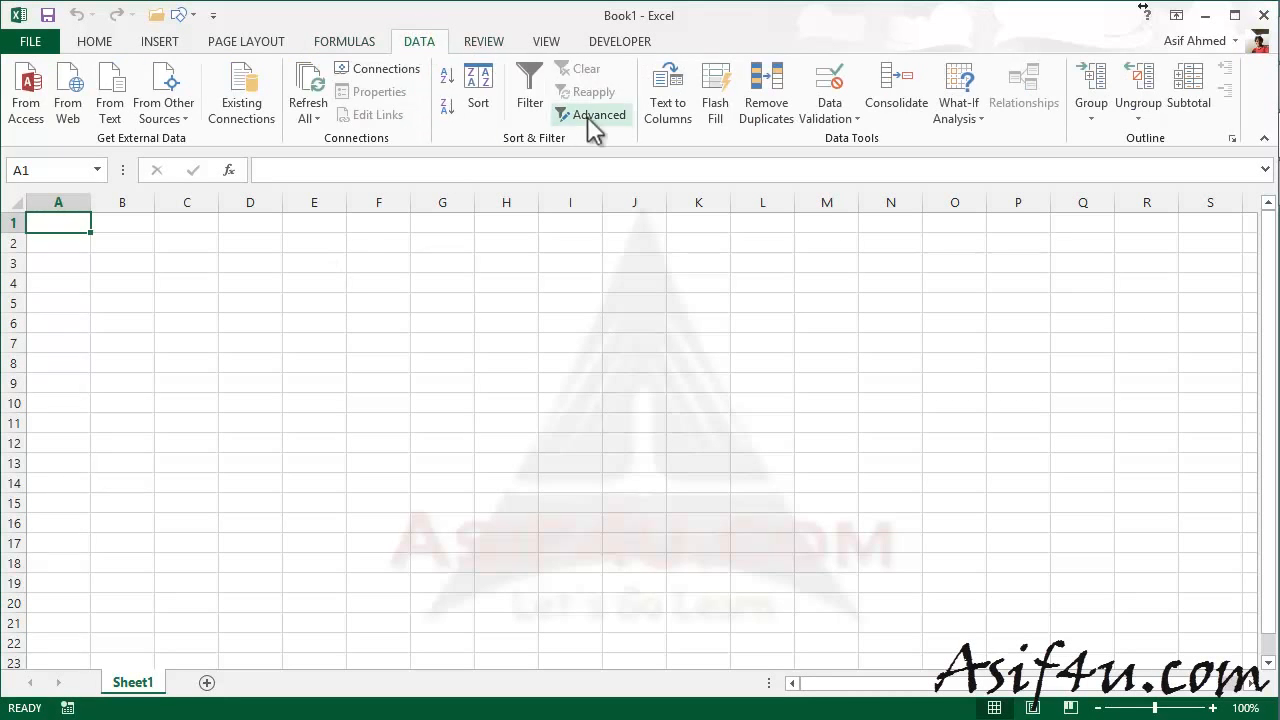
mouse_move(700, 136)
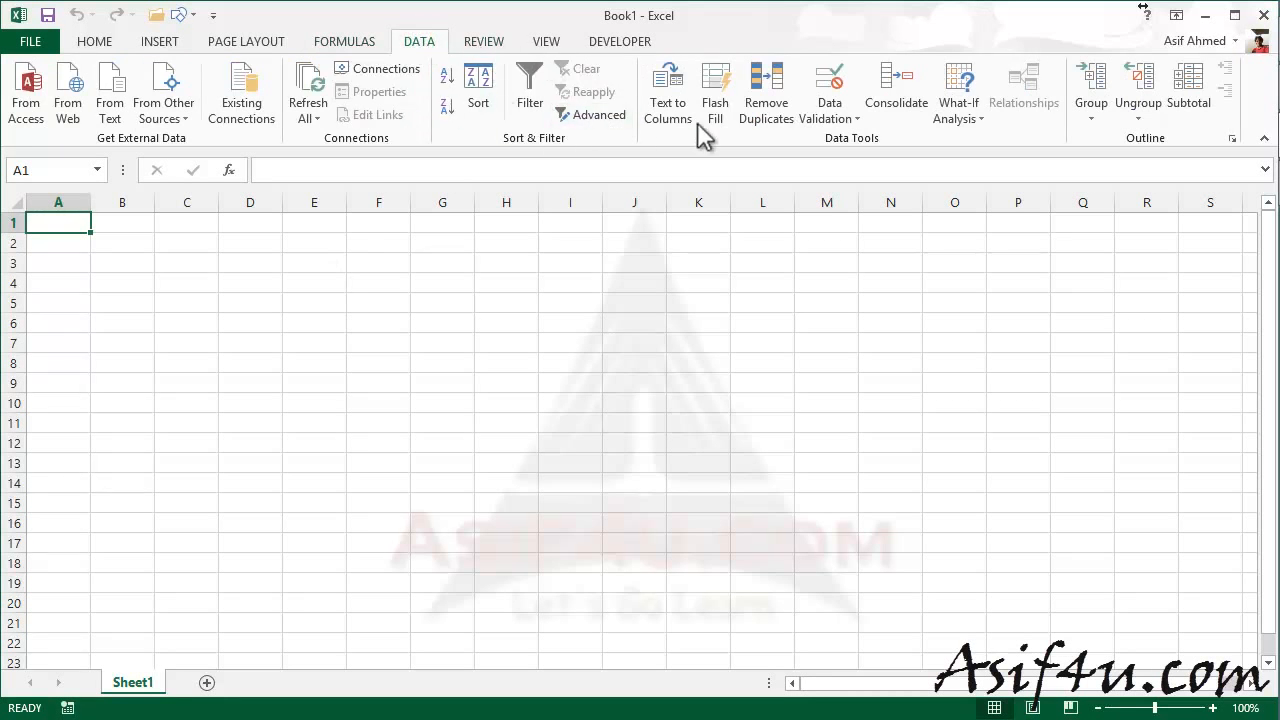
left_click(958, 96)
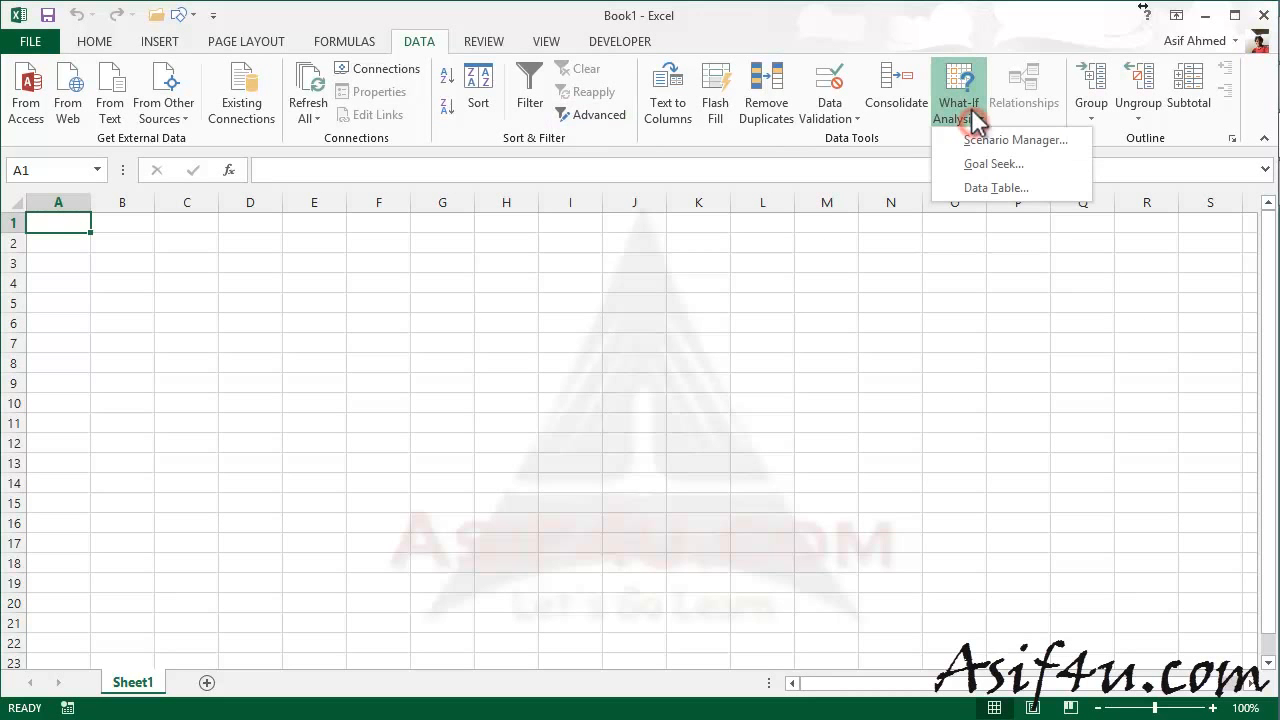
mouse_move(996, 188)
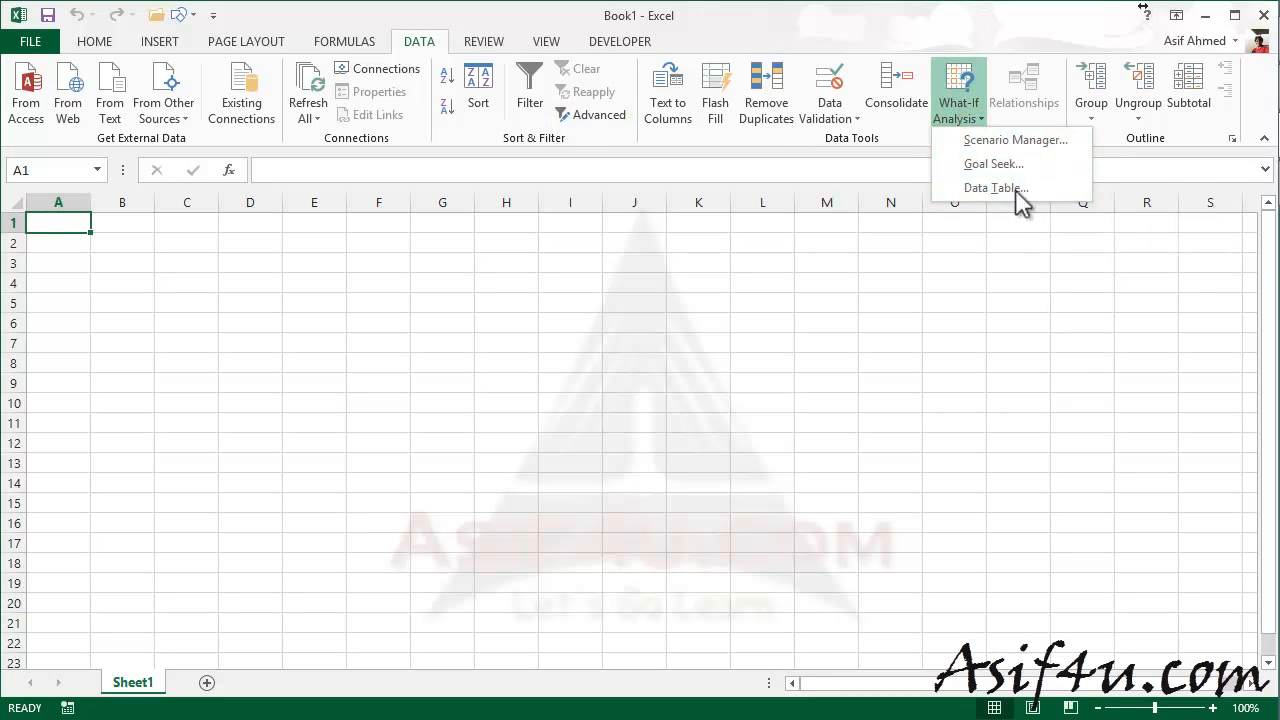
mouse_move(484, 56)
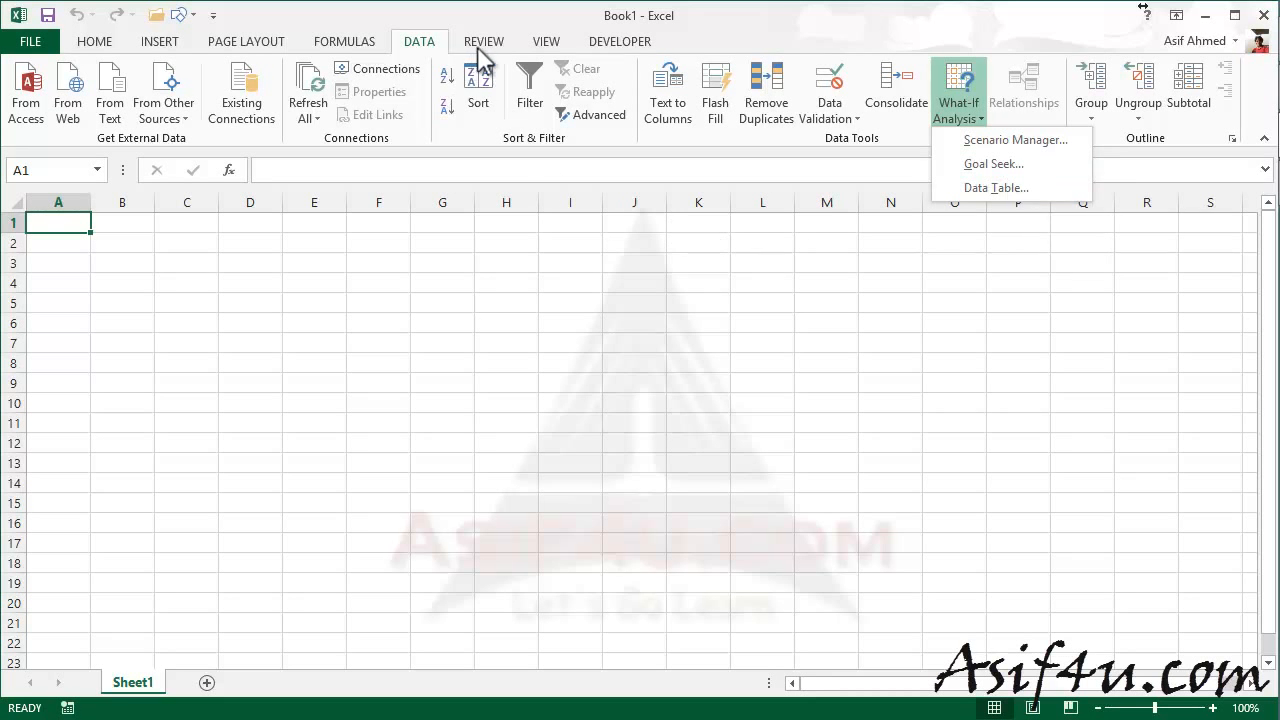
- Dismiss the What-If menu and return to the Home ribbon's formatting and editing commands
left_click(94, 40)
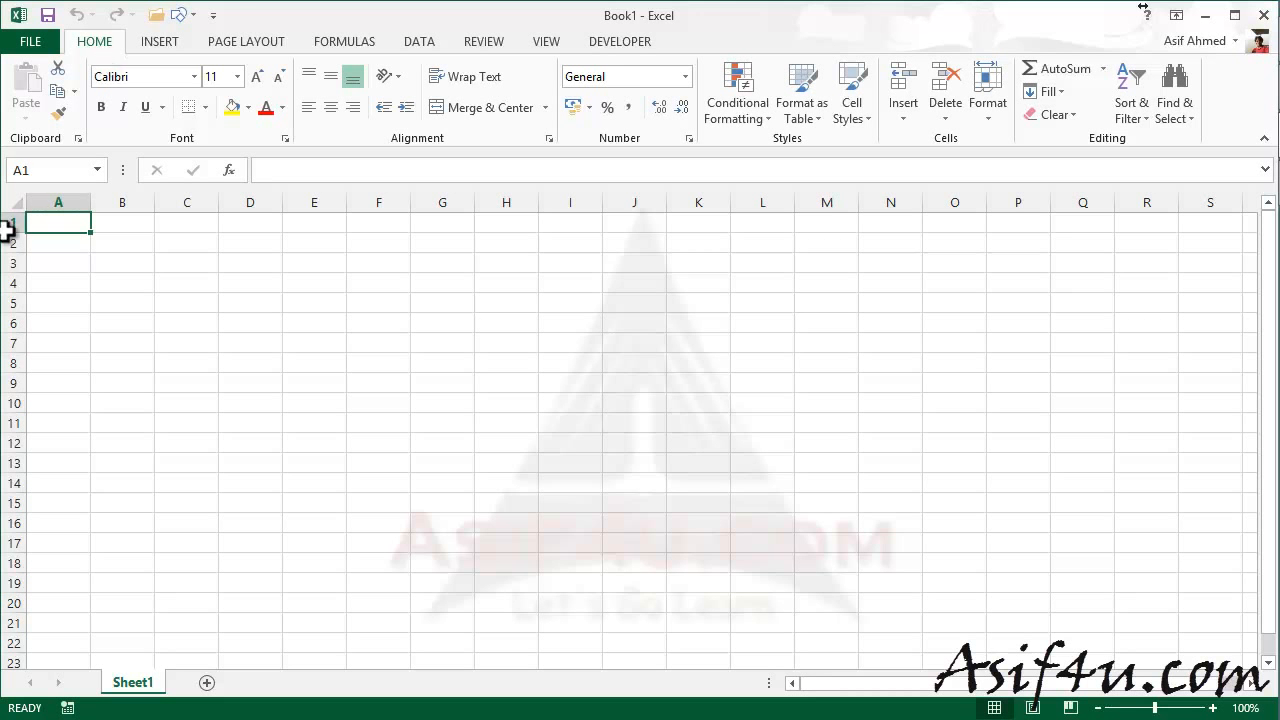
mouse_move(194, 300)
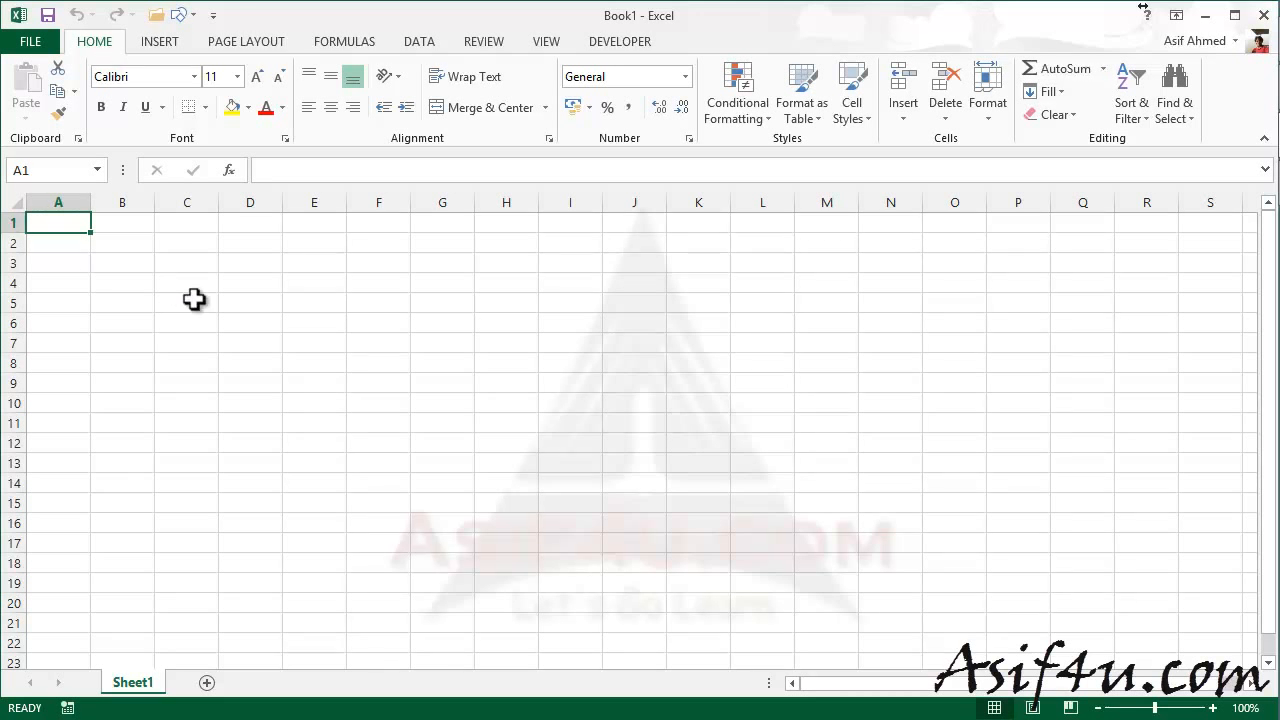
mouse_move(240, 352)
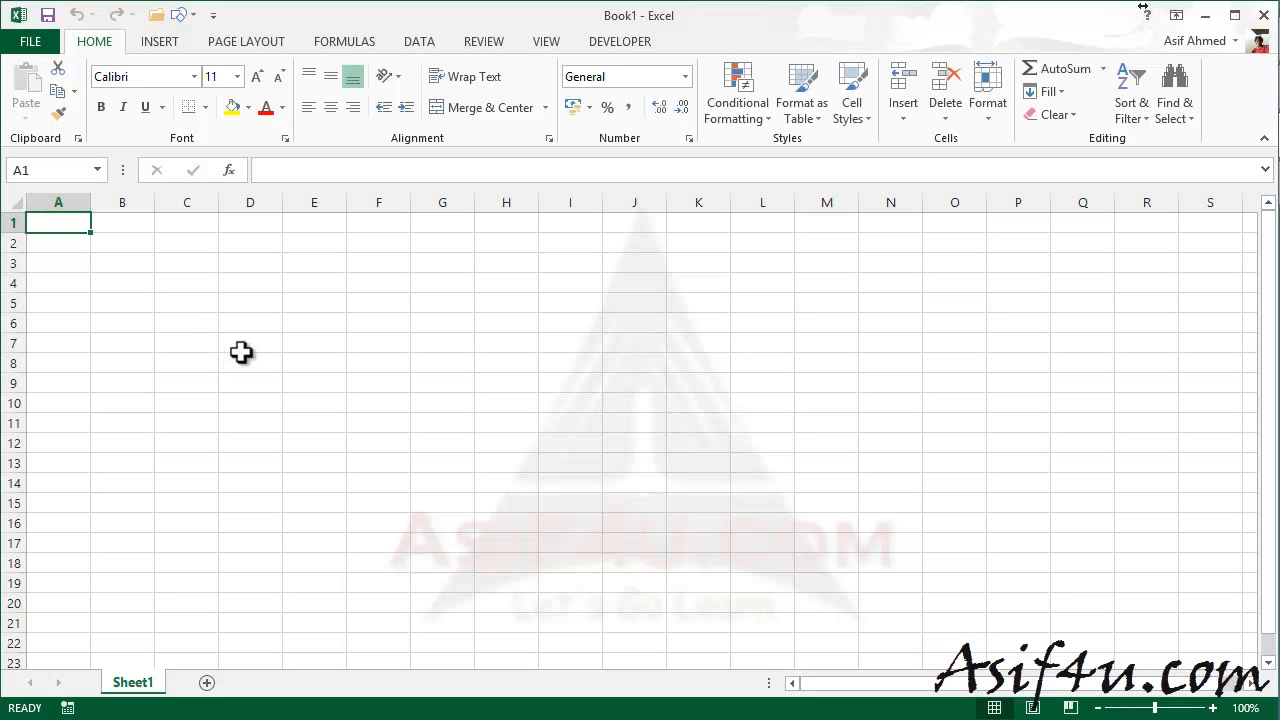